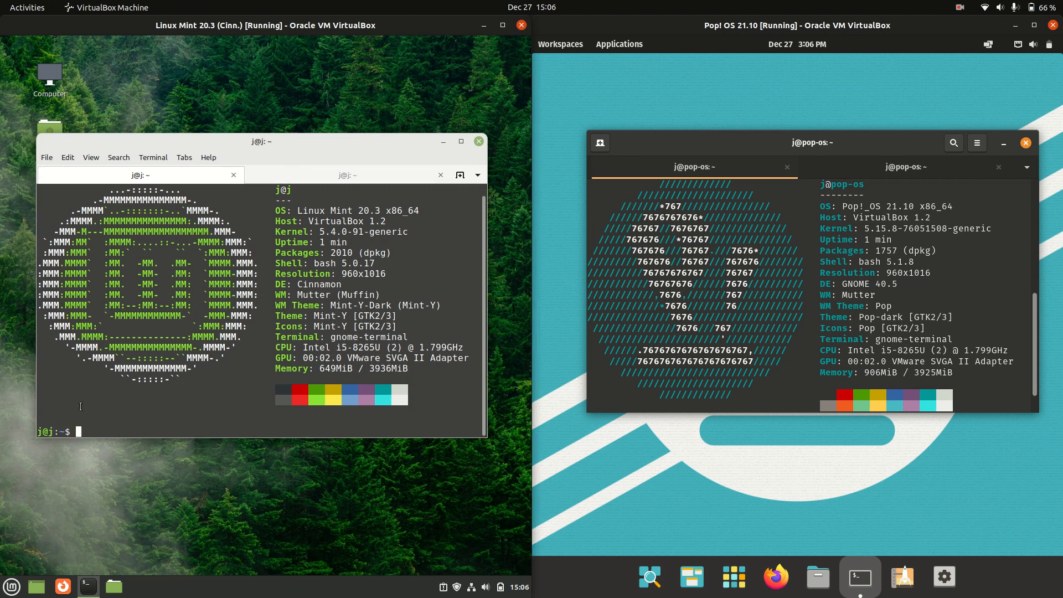
- Show the recently used files in the Linux Mint applications menu, then dismiss it
{"action": "left_click", "coordinate": [11, 586]}
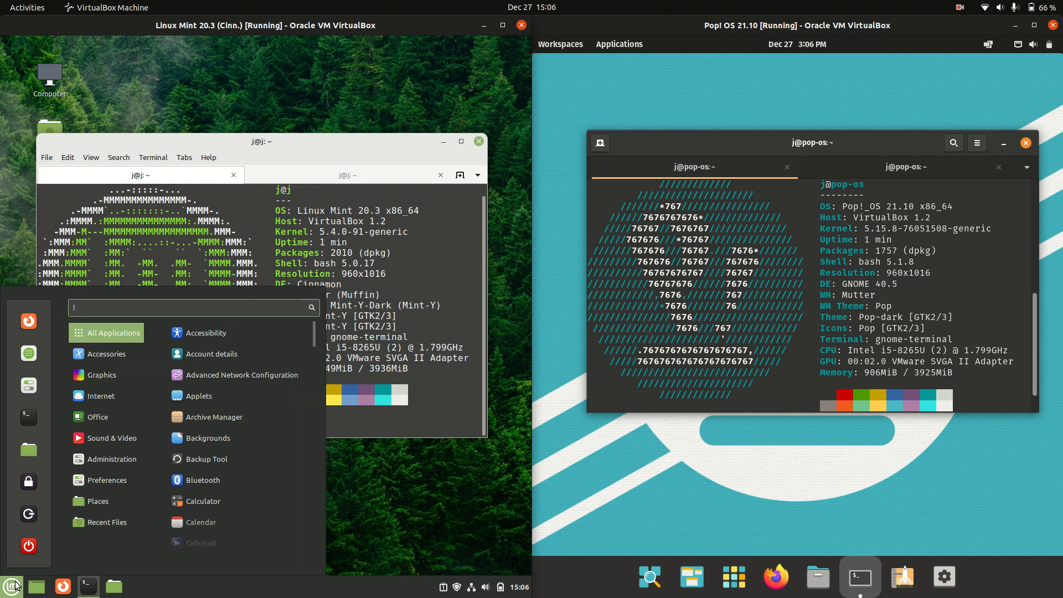
{"action": "left_click", "coordinate": [107, 522]}
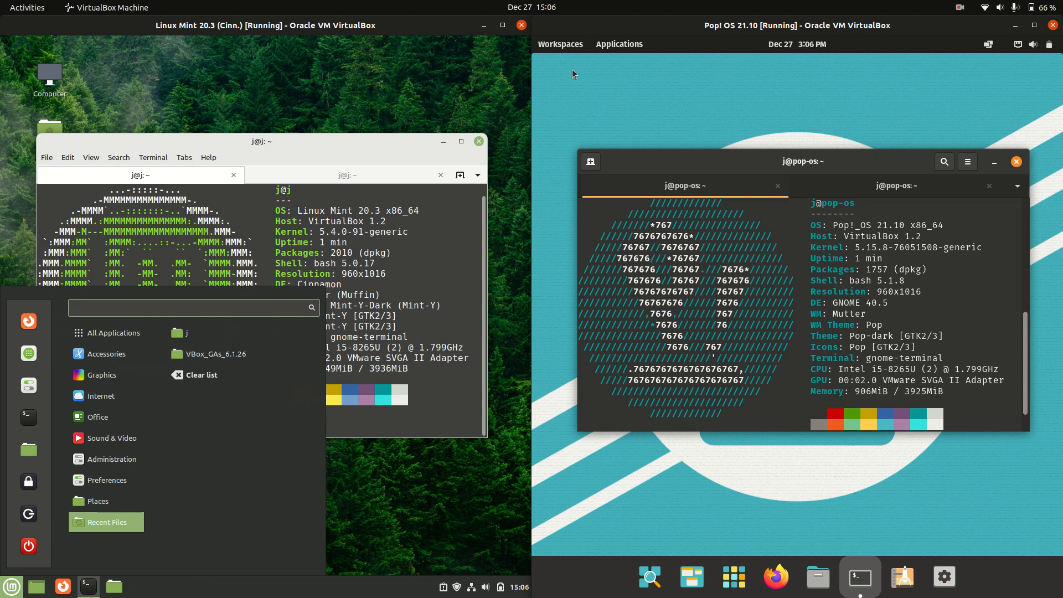
{"action": "left_click", "coordinate": [560, 44]}
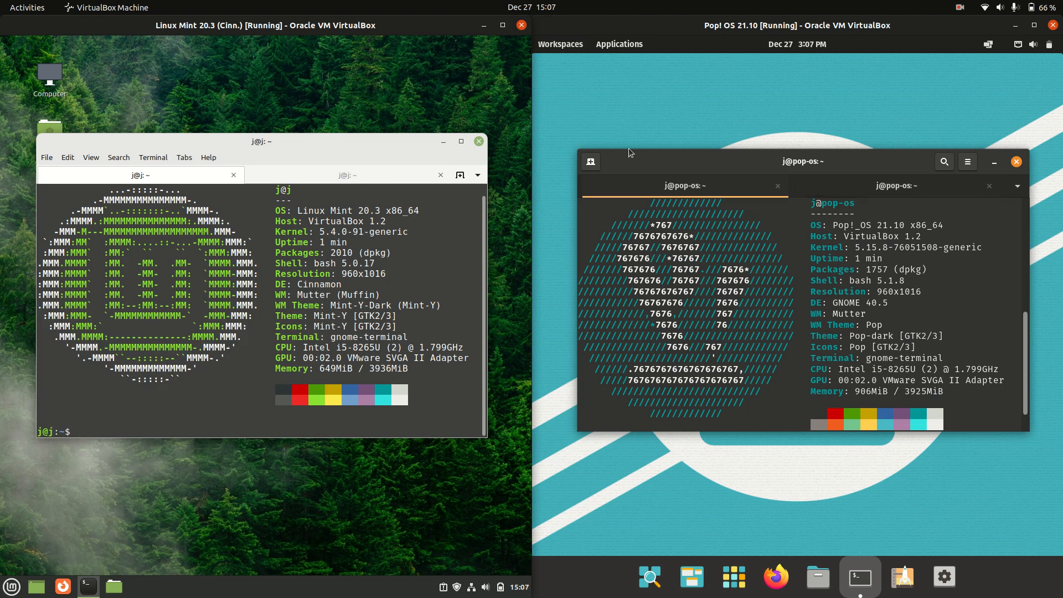
{"action": "mouse_move", "coordinate": [759, 165]}
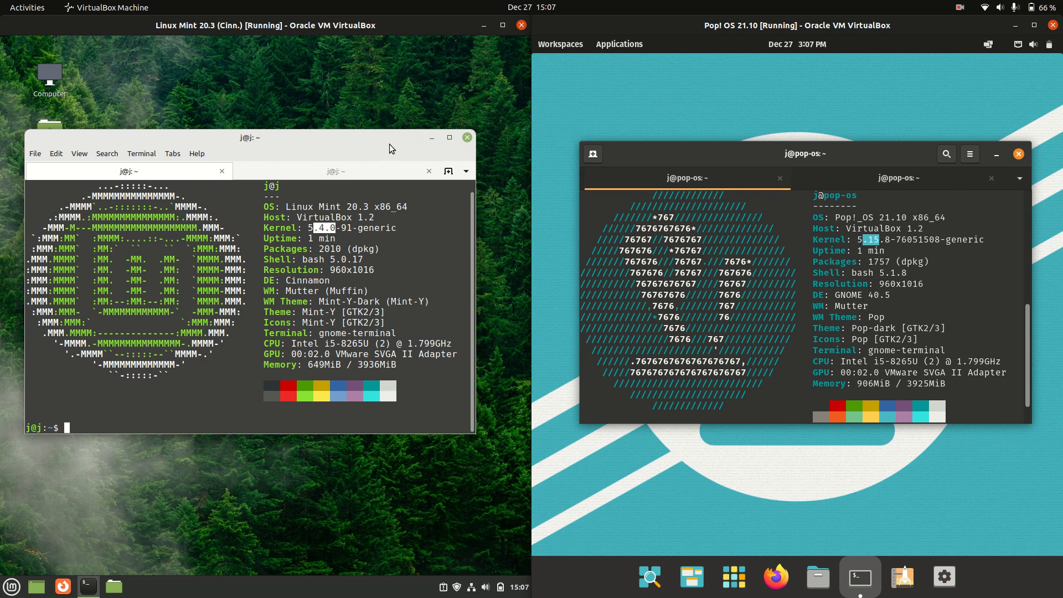
- Reopen and dismiss the Linux Mint applications menu before the Pop!_OS workspaces overview
{"action": "left_click", "coordinate": [12, 587]}
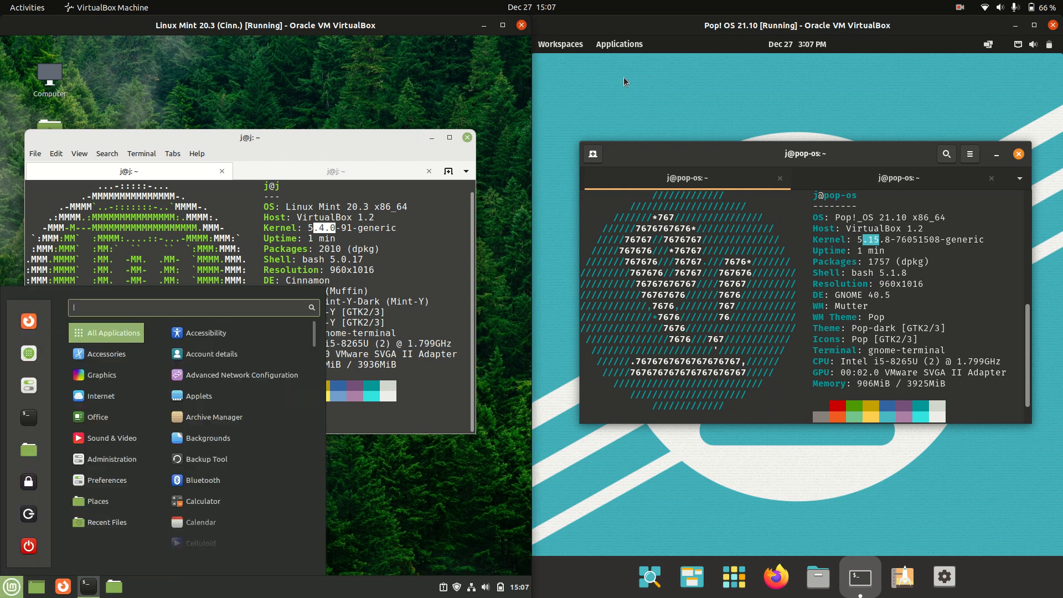
{"action": "left_click", "coordinate": [560, 43]}
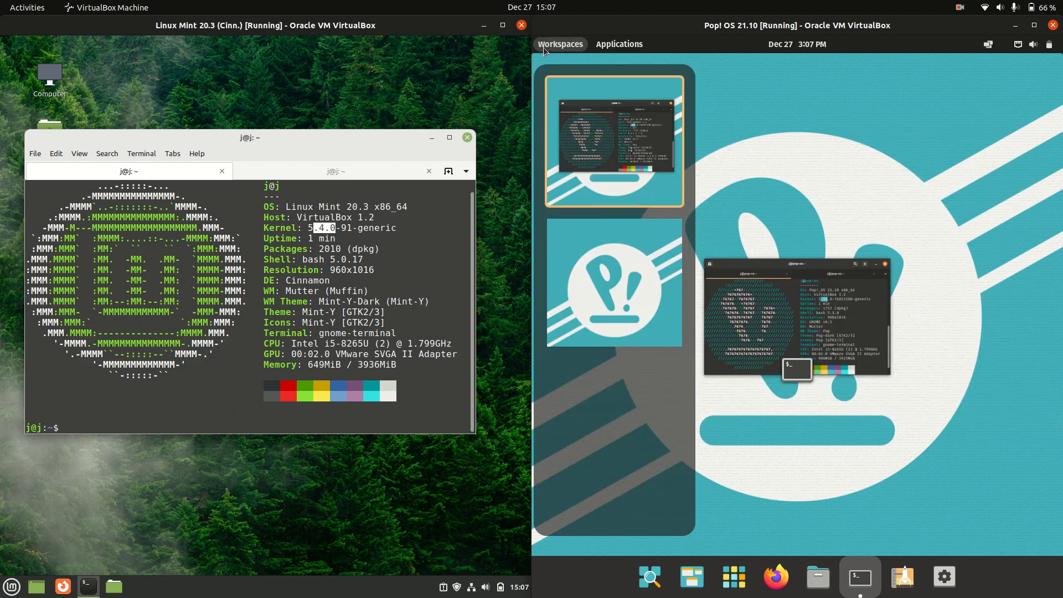
- Browse the Office and Utilities folders in the Pop!_OS application library
{"action": "left_click", "coordinate": [618, 43]}
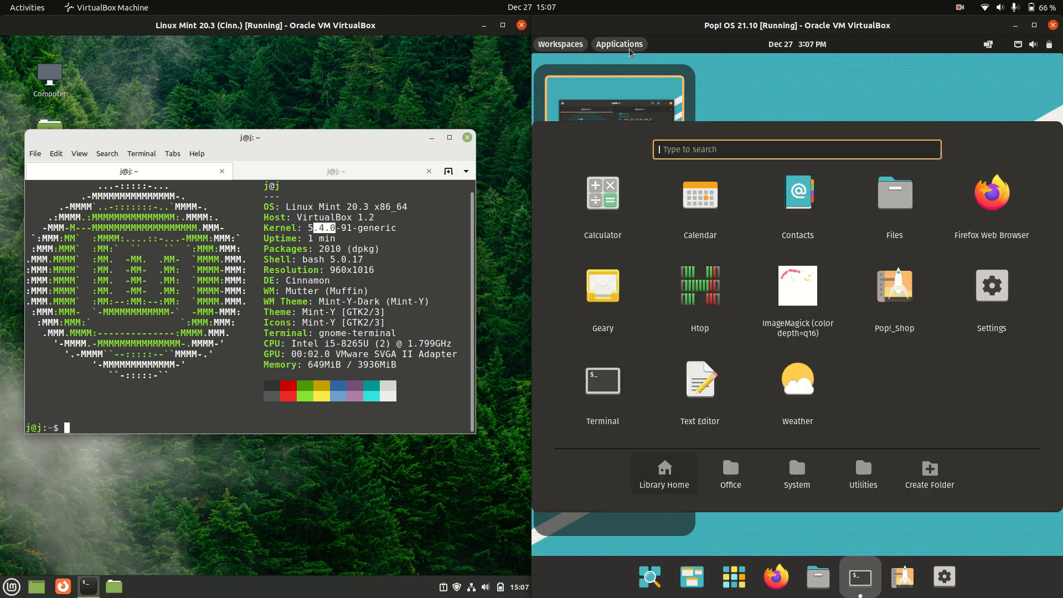
{"action": "left_click", "coordinate": [729, 473]}
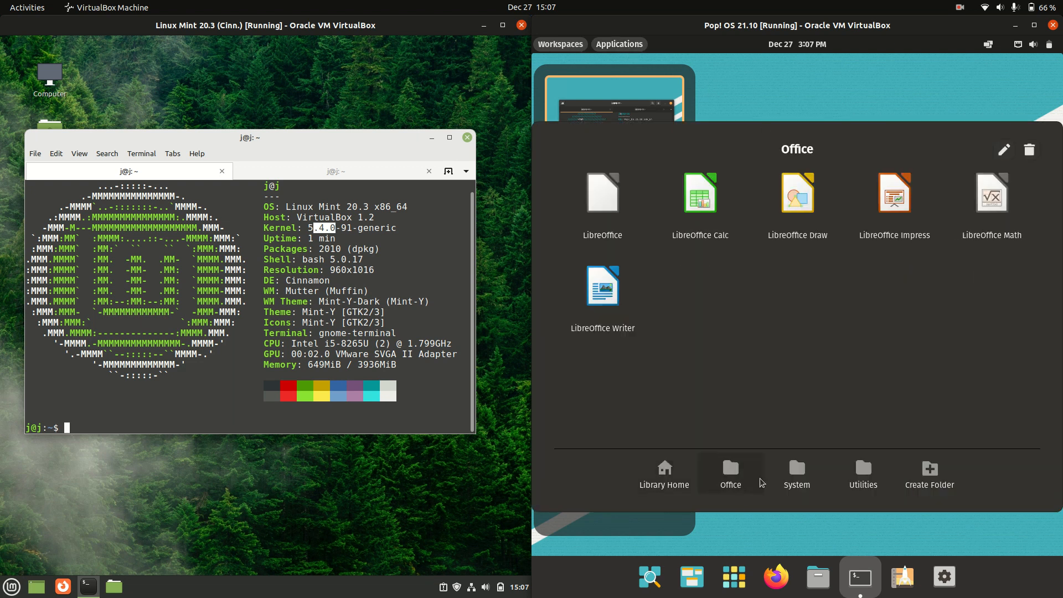
{"action": "left_click", "coordinate": [929, 473]}
{"action": "type", "text": "weFAER"}
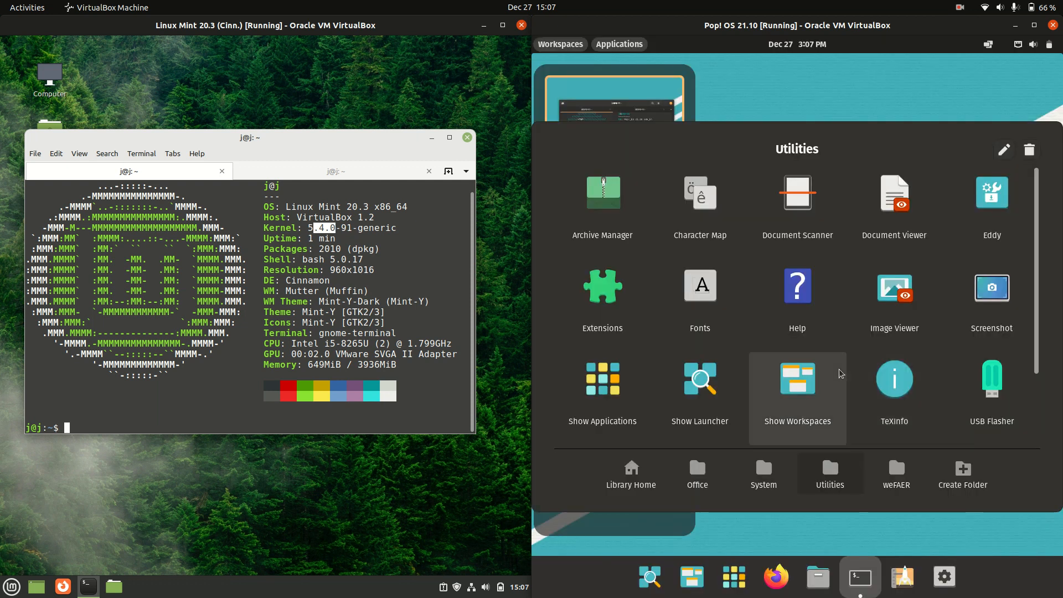
{"action": "mouse_move", "coordinate": [865, 460]}
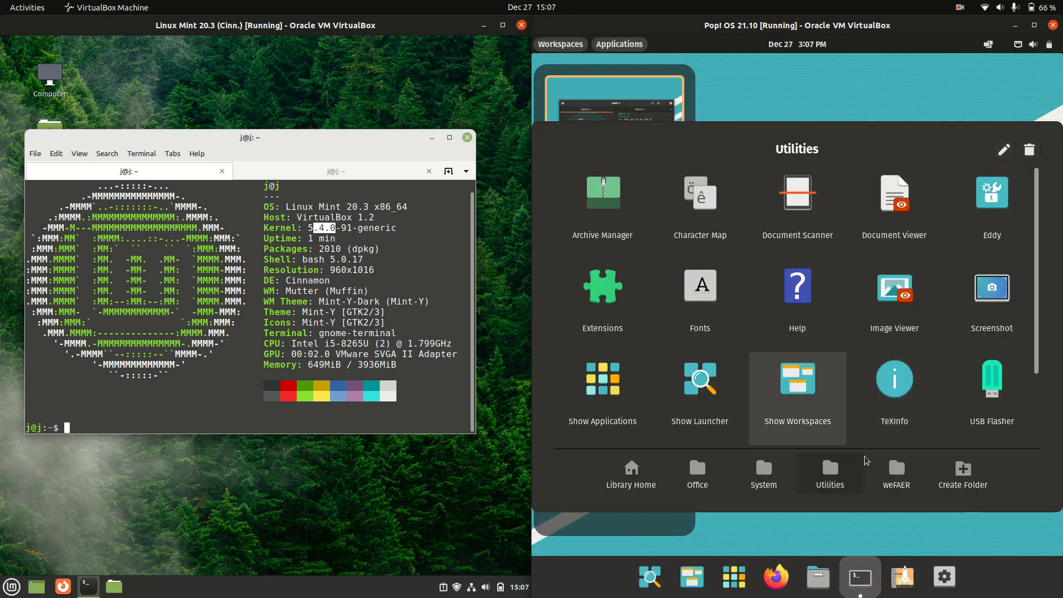
{"action": "mouse_move", "coordinate": [1005, 574]}
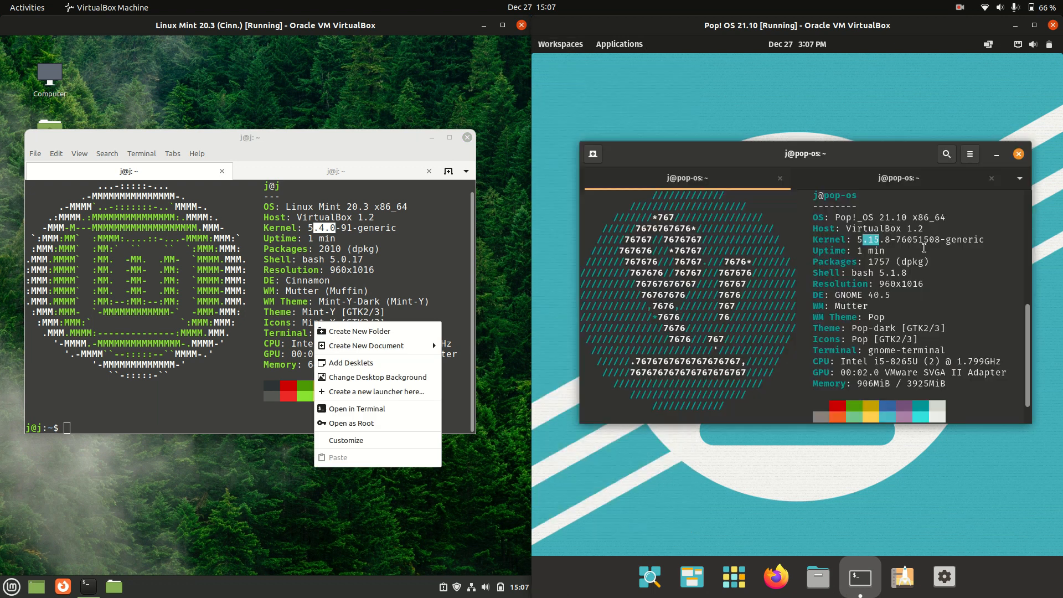
- Bring up the Linux Mint desktop context menu before opening both file managers
{"action": "right_click", "coordinate": [648, 161]}
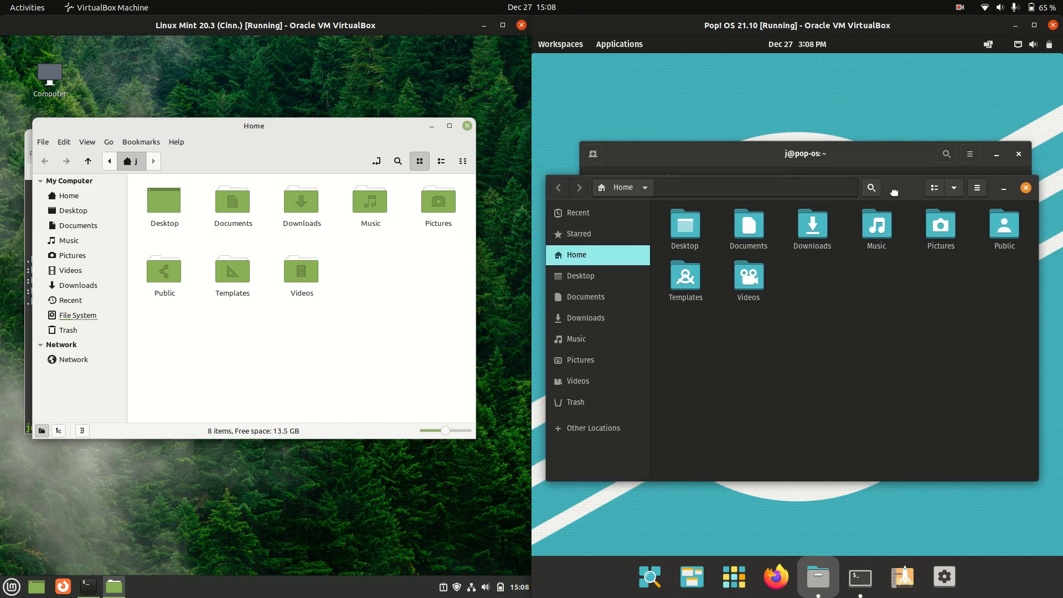
- View the version information of Nemo and Pop!_OS Files, closing each About dialog
{"action": "left_click", "coordinate": [747, 275]}
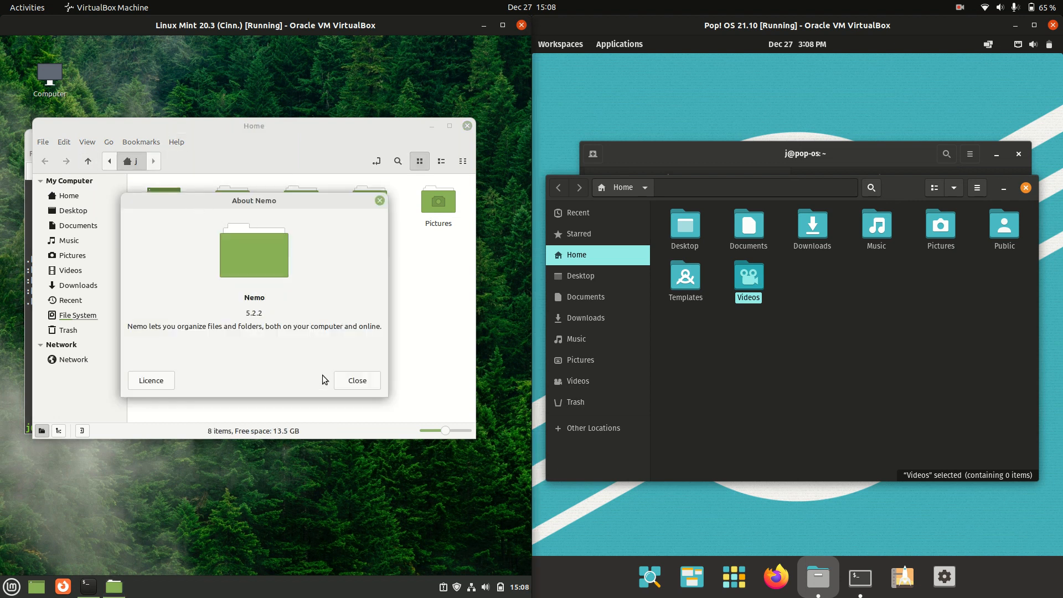
{"action": "left_click", "coordinate": [356, 380]}
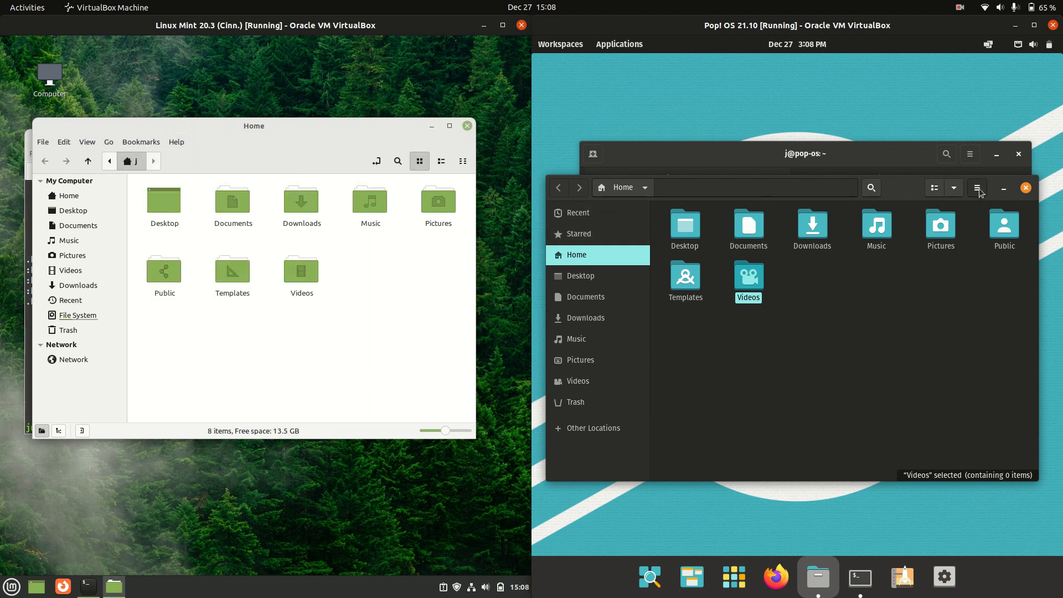
{"action": "left_click", "coordinate": [977, 188]}
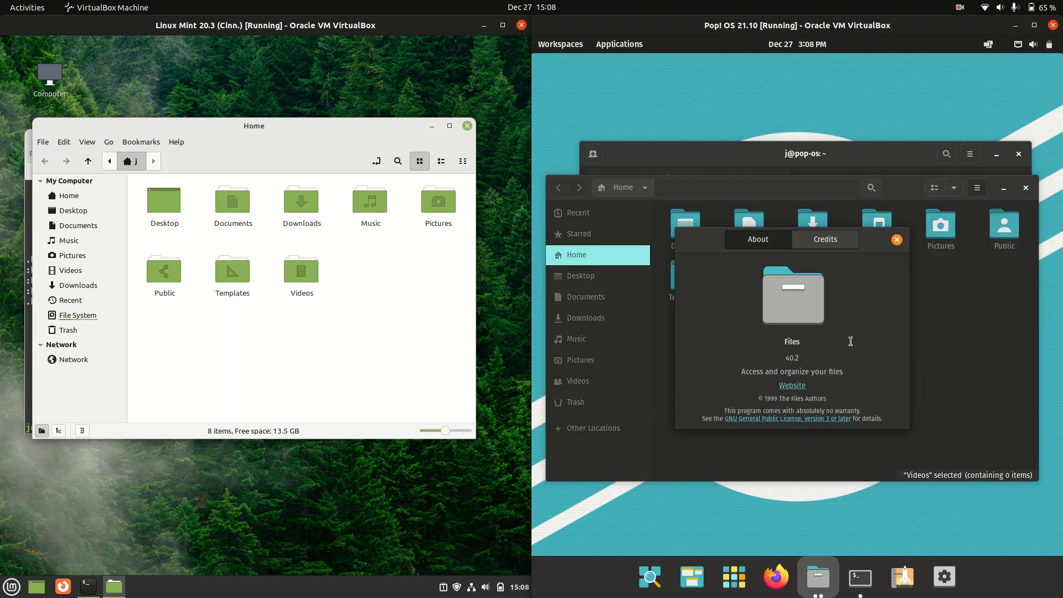
{"action": "left_click", "coordinate": [896, 239]}
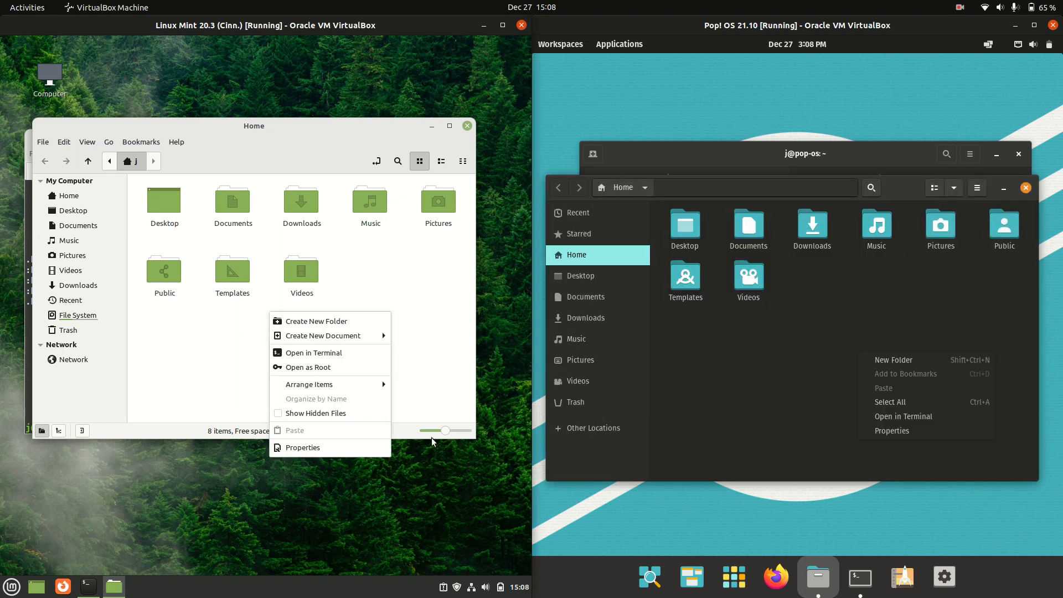
- Launch a terminal in the Mint home folder from Nemo's context menu
{"action": "left_click", "coordinate": [315, 352]}
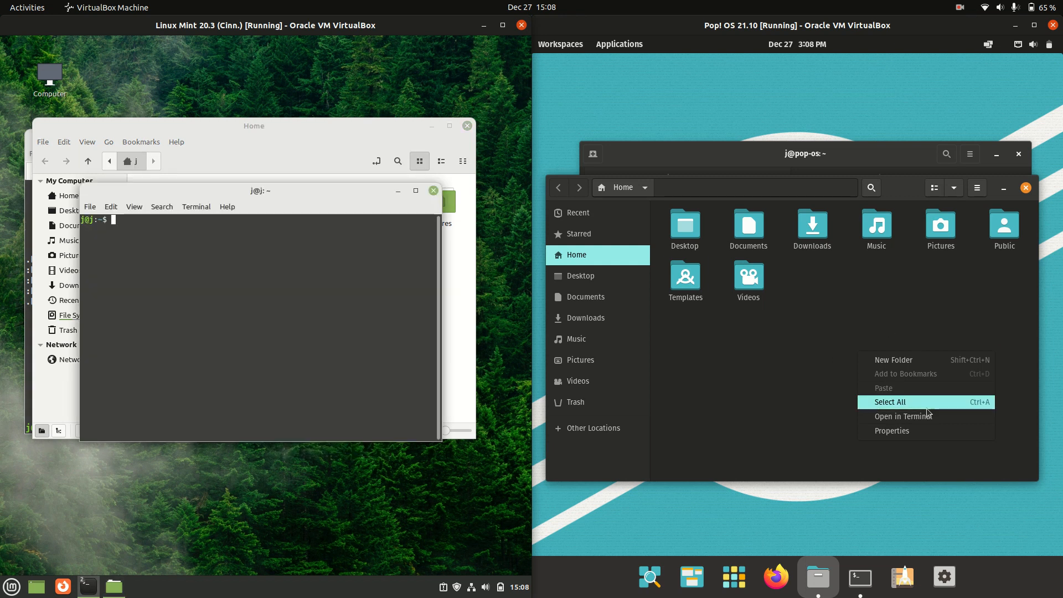